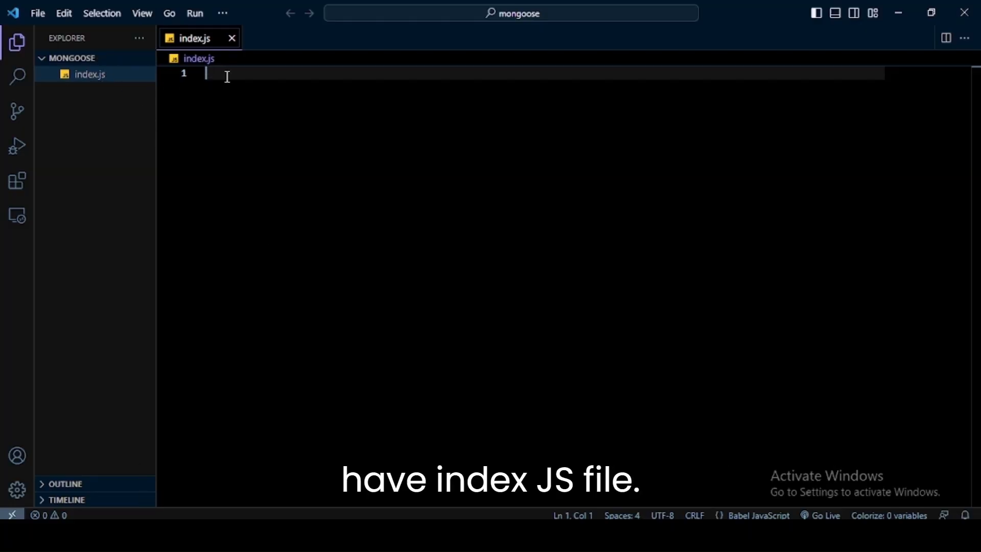
Step: Install the mongoose package by running npm i mongoose in a new terminal
{"action": "left_click", "coordinate": [222, 12]}
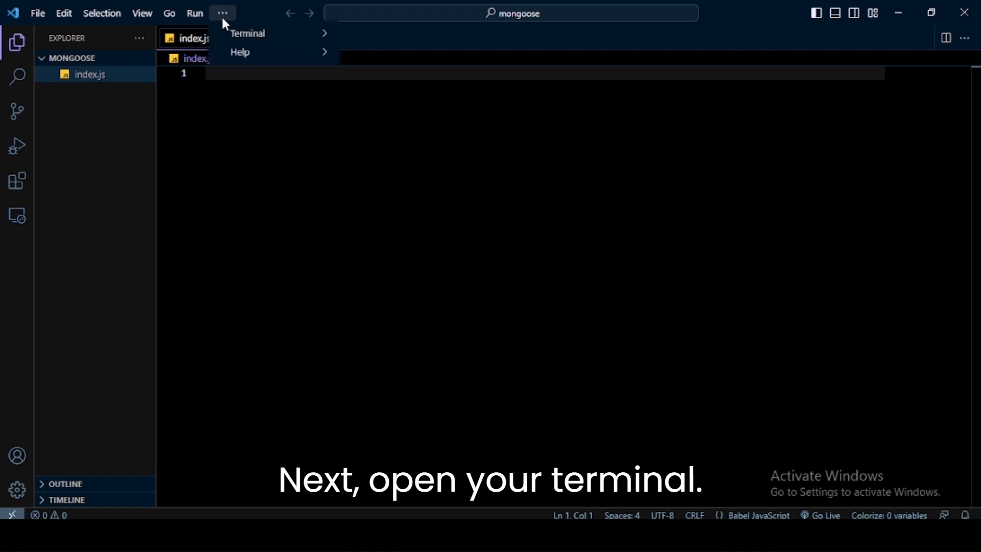
{"action": "left_click", "coordinate": [248, 33]}
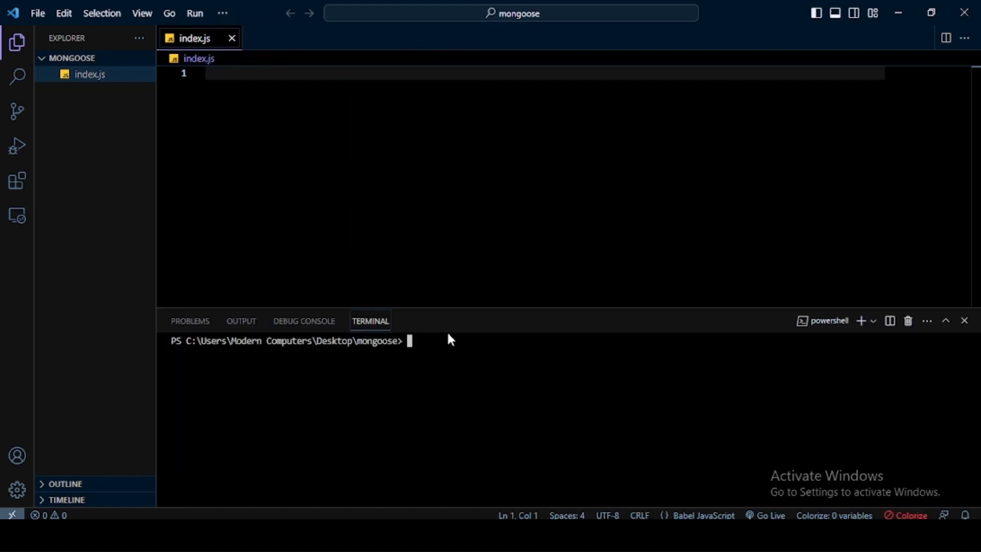
{"action": "type", "text": "npm i mo"}
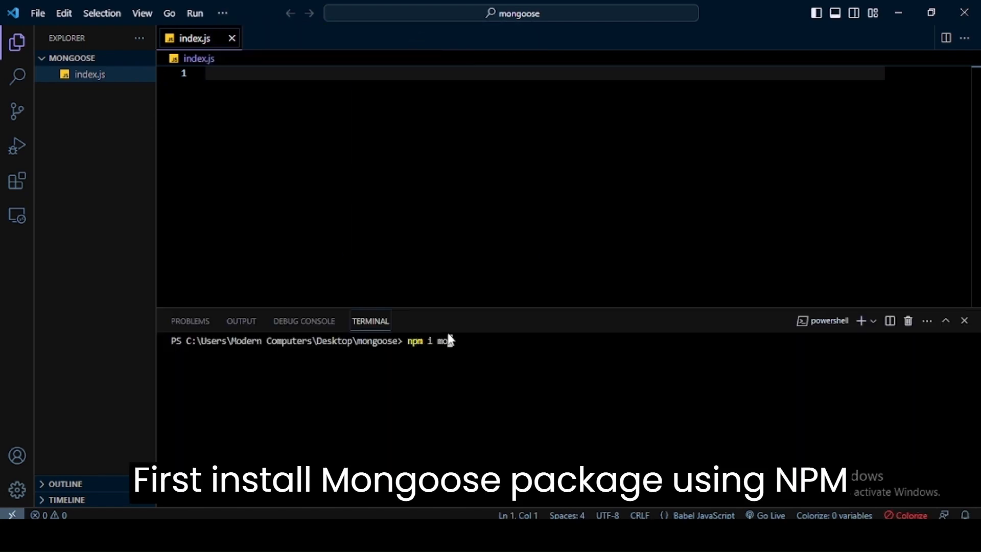
{"action": "type", "text": "ngoose"}
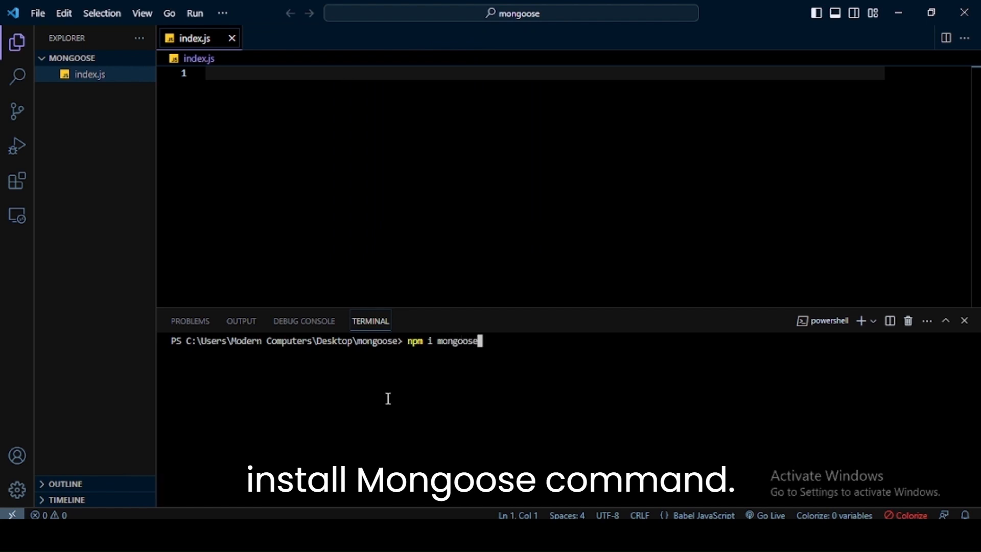
{"action": "key", "text": "Return"}
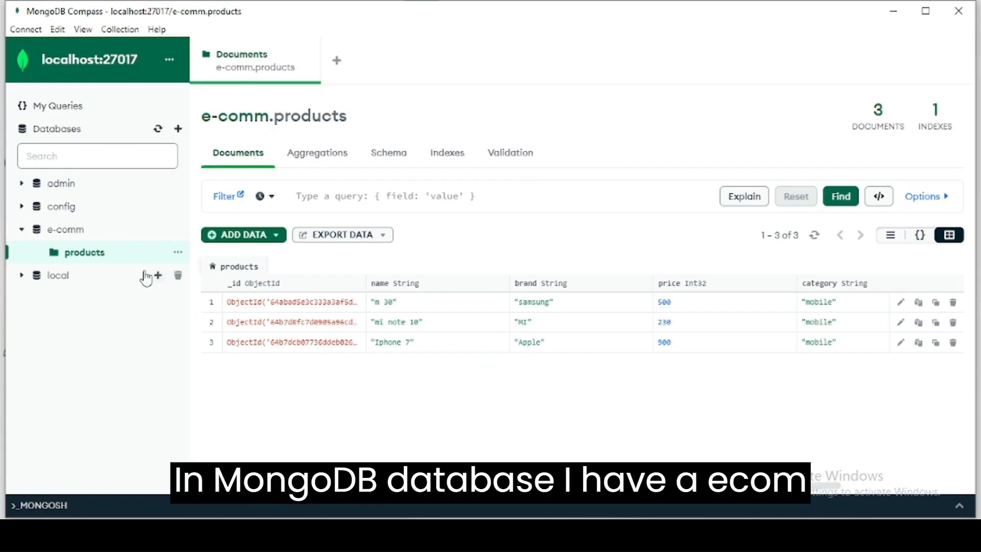
{"action": "mouse_move", "coordinate": [94, 259]}
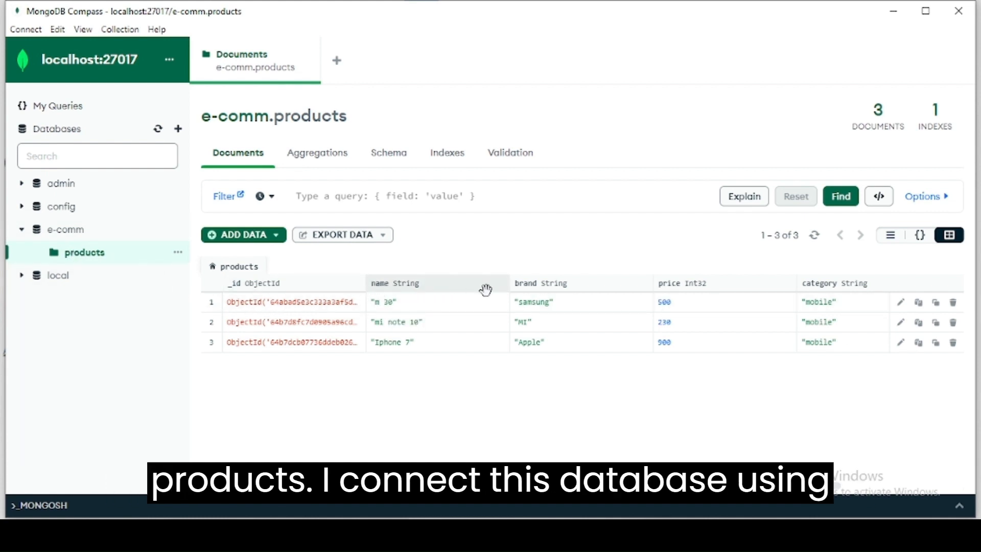
{"action": "mouse_move", "coordinate": [863, 284]}
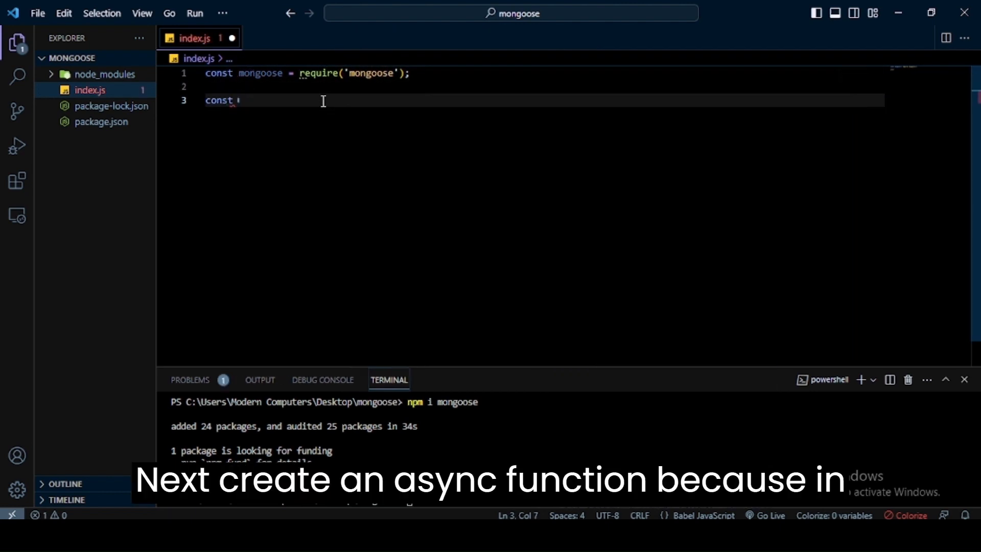
Step: Write an async main arrow function whose body begins await mongoose.connect
{"action": "type", "text": "main = () => {"}
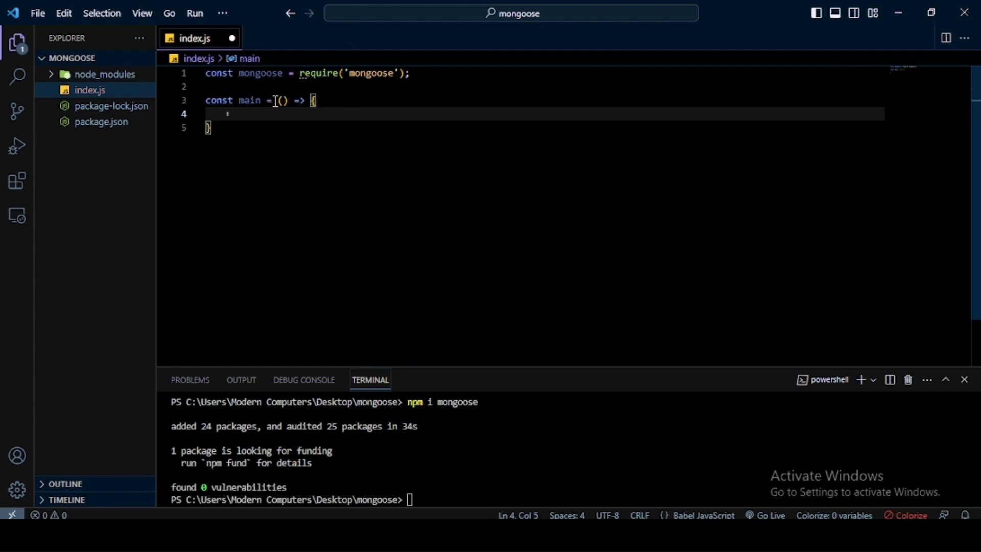
{"action": "type", "text": "async"}
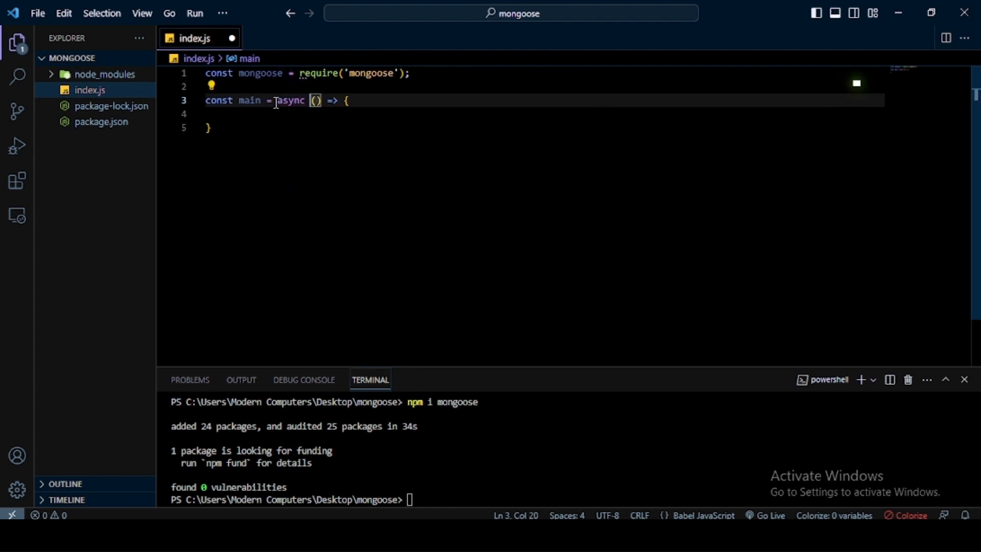
{"action": "type", "text": "await"}
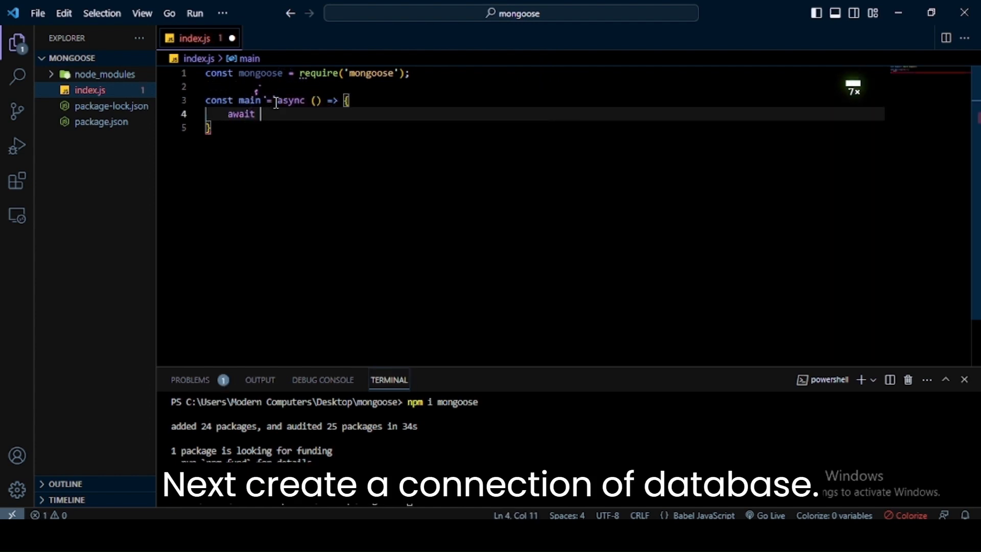
{"action": "type", "text": "mongoose."}
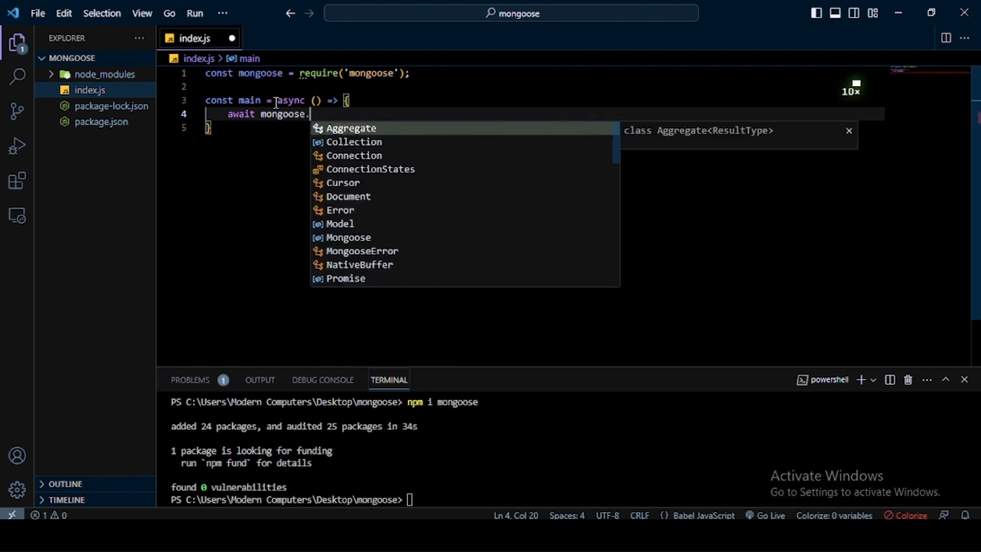
{"action": "type", "text": "co"}
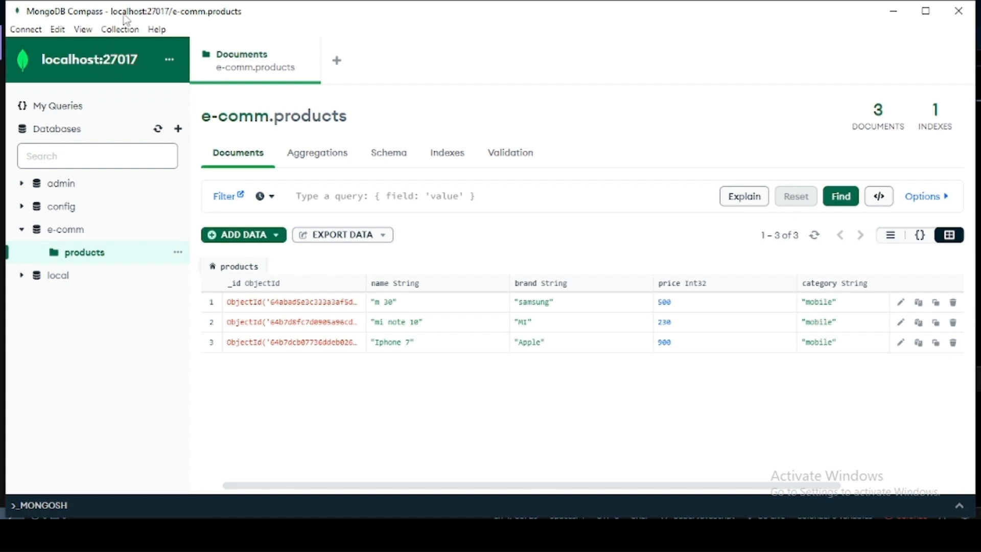
{"action": "mouse_move", "coordinate": [222, 20]}
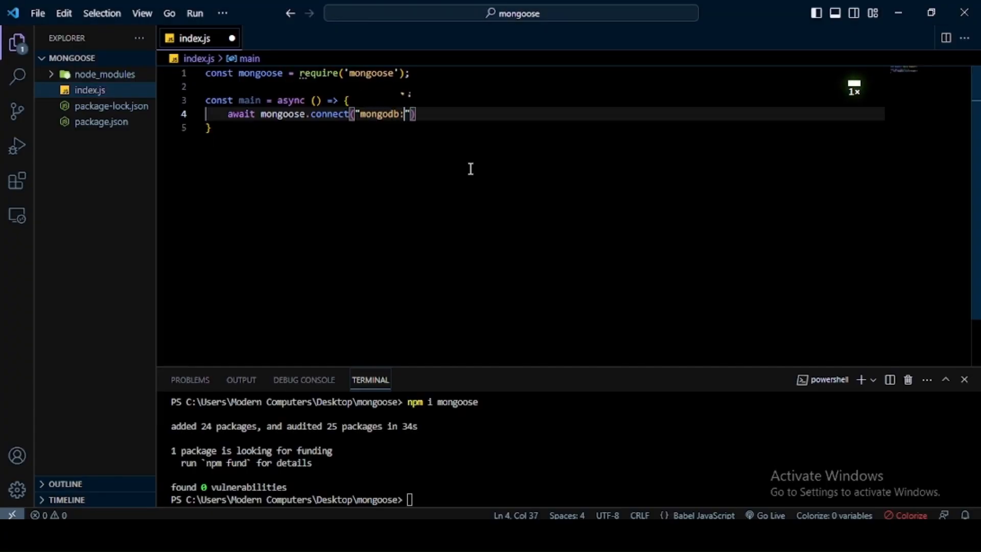
Step: Complete the connection string mongodb://localhost:27017/e-comm
{"action": "type", "text": "//localhost:"}
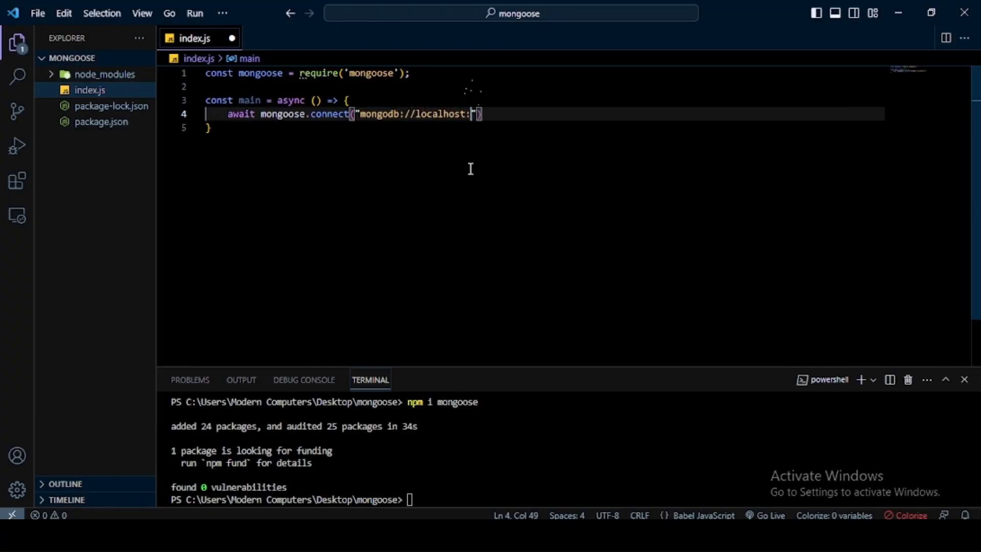
{"action": "type", "text": "27017/"}
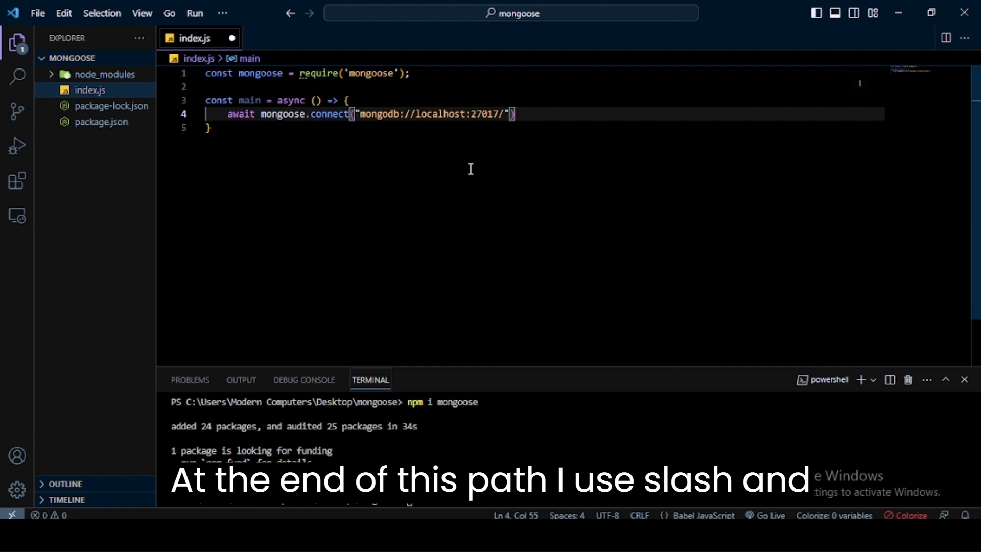
{"action": "type", "text": "e-comm"}
{"action": "type", "text": "const"}
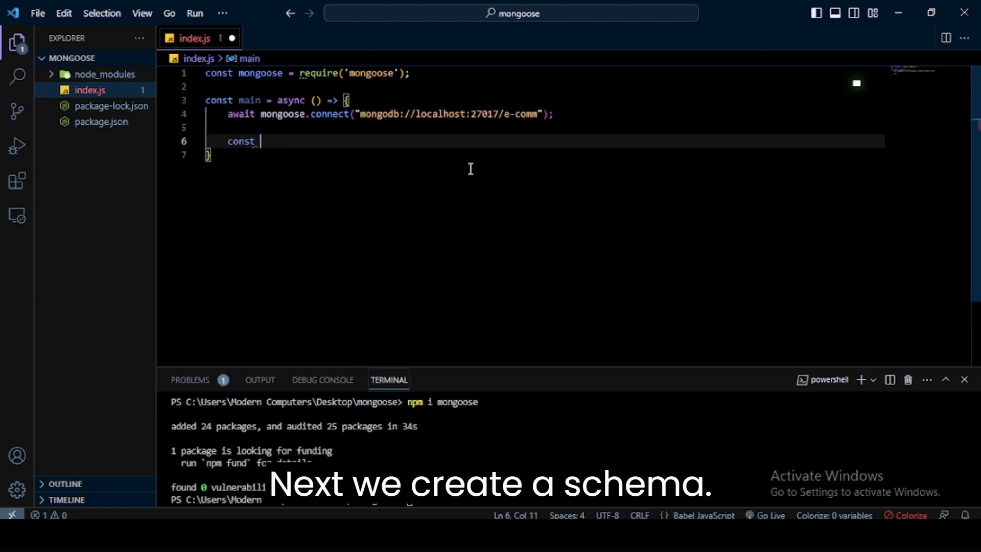
Step: Define productSchema as a new mongoose.Schema with name String and price Number
{"action": "type", "text": "productSchema = new mongoose.Schema ({"}
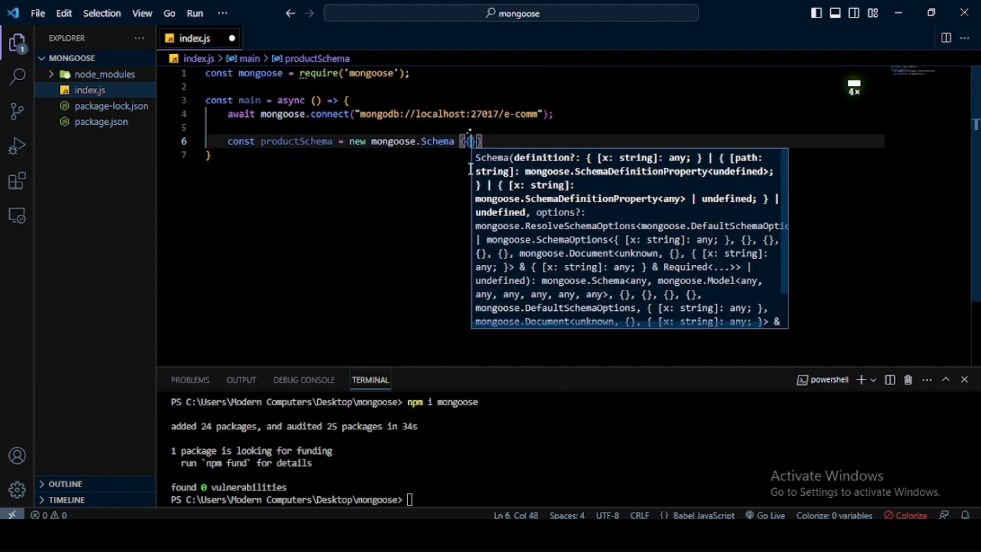
{"action": "type", "text": "name:"}
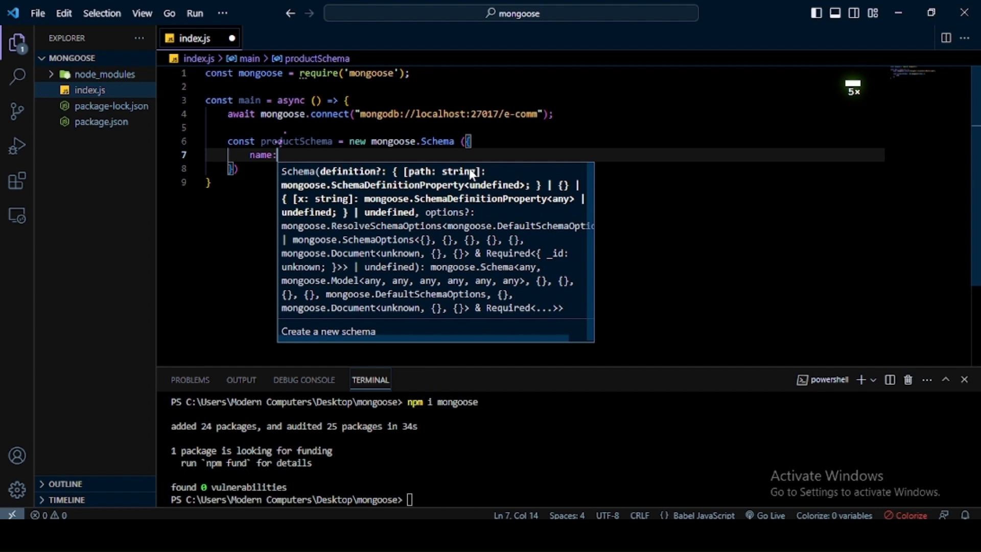
{"action": "type", "text": "s"}
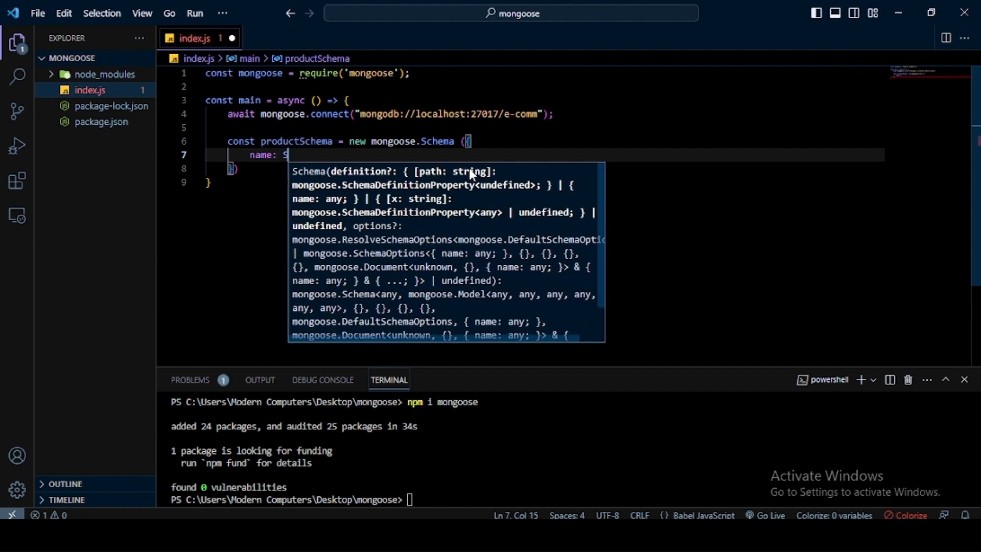
{"action": "type", "text": "tring,"}
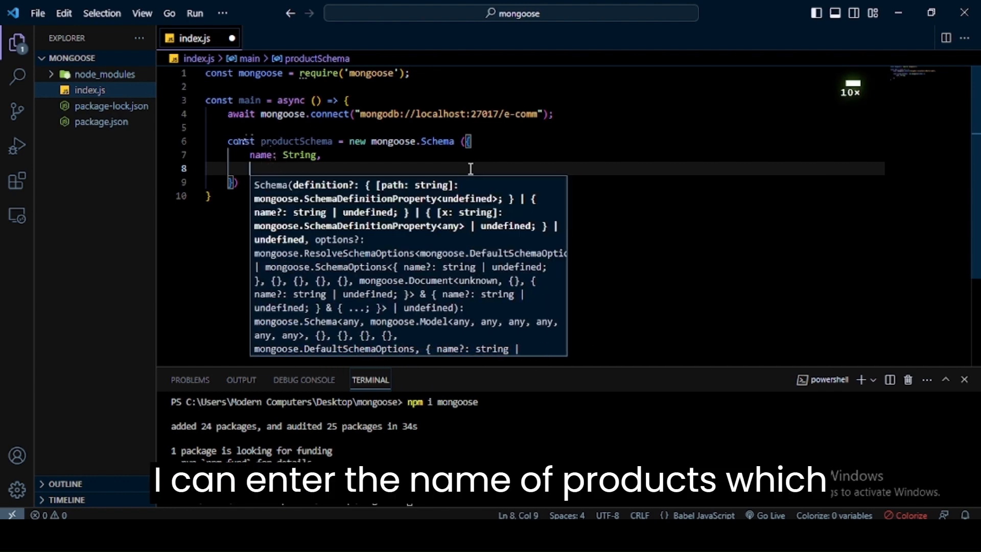
{"action": "type", "text": "price"}
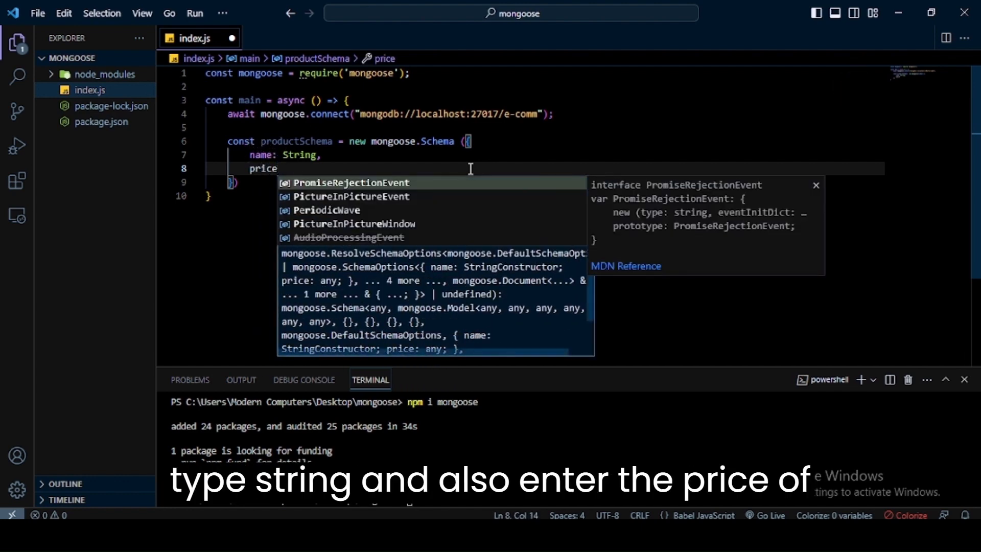
{"action": "type", "text": ": Nu"}
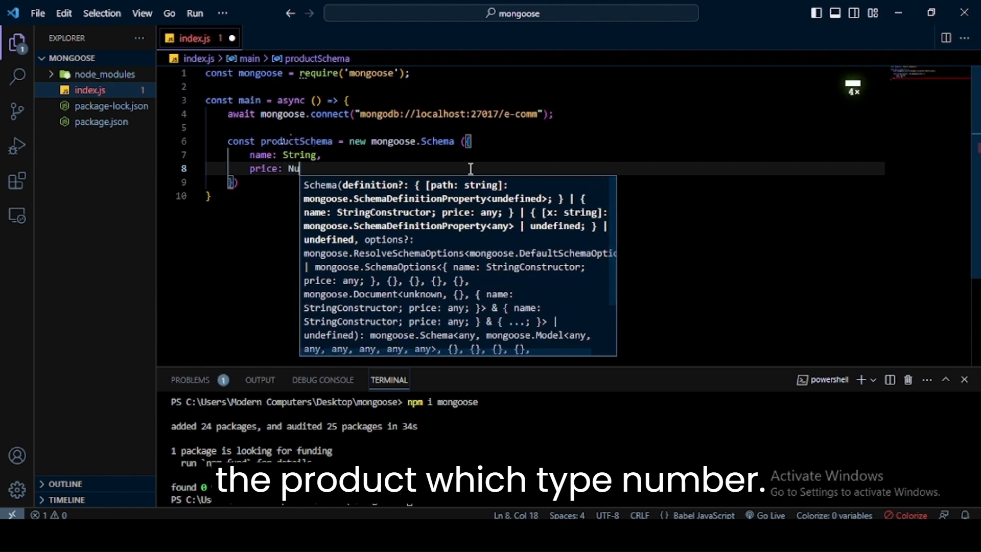
{"action": "type", "text": "mber"}
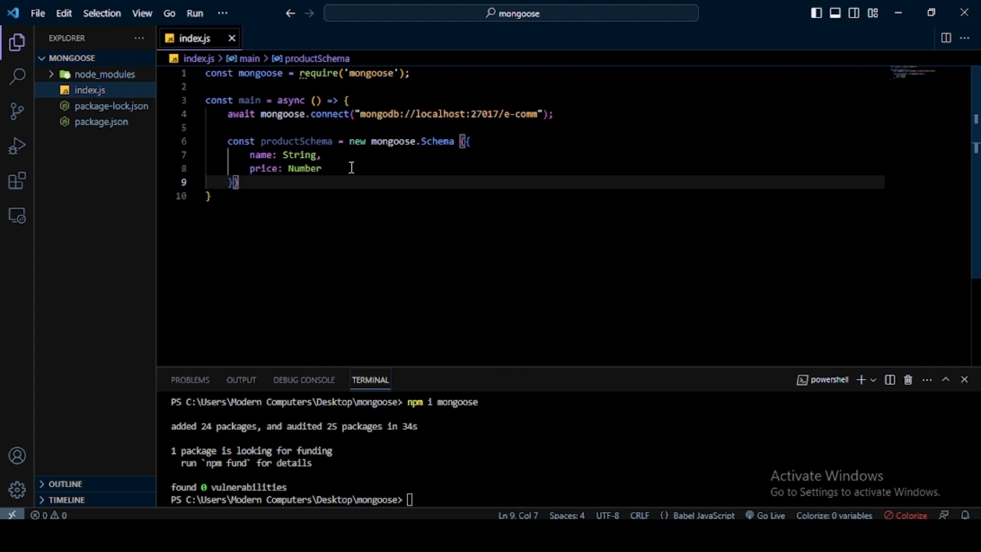
Step: Declare const productModel = mongoose.model('products', productSchema)
{"action": "type", "text": "const"}
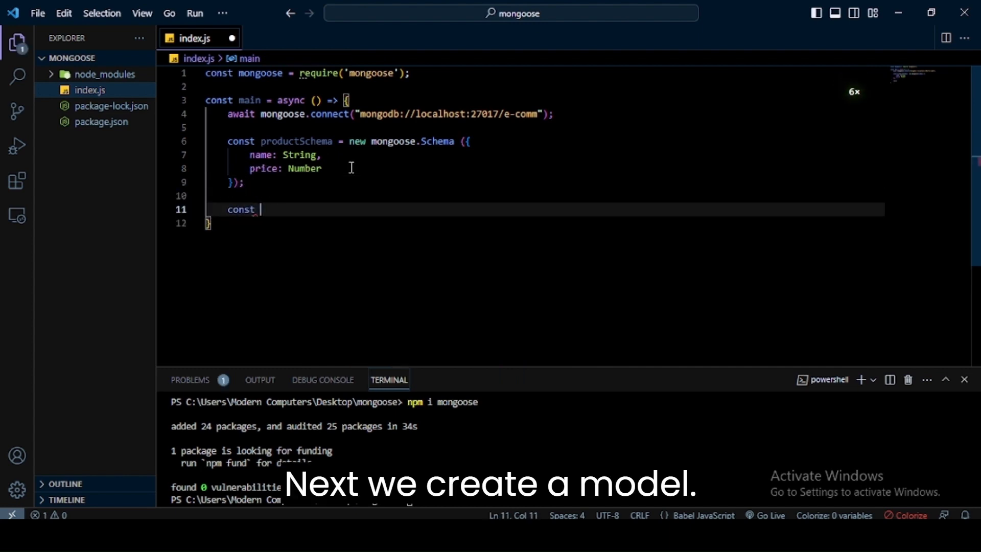
{"action": "type", "text": "productModel ="}
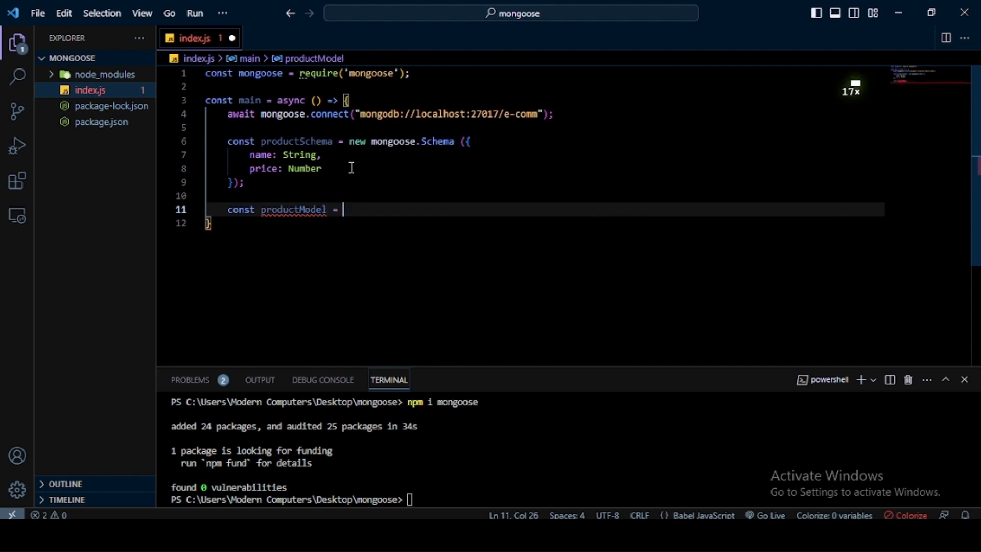
{"action": "type", "text": "mongoose.model()"}
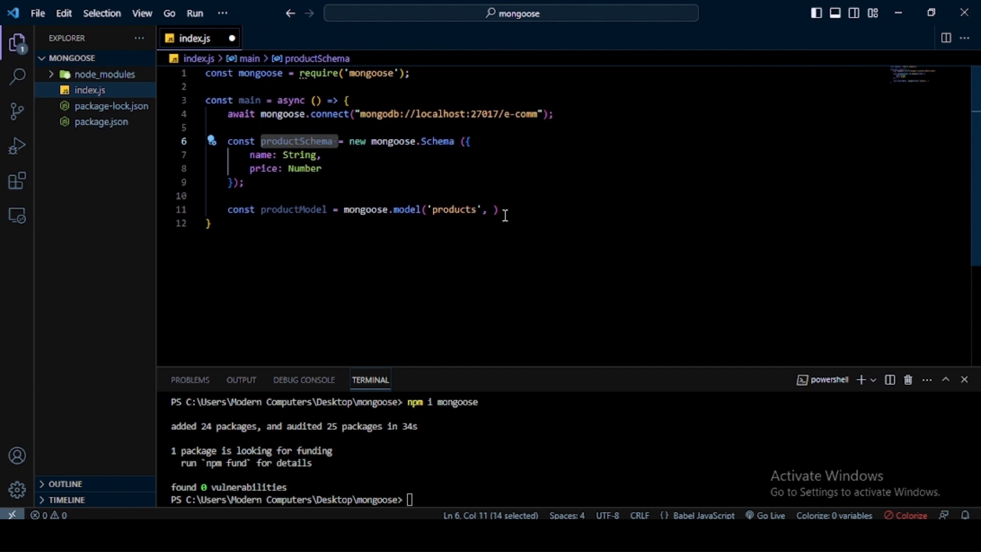
{"action": "type", "text": "productSchema"}
{"action": "type", "text": "let"}
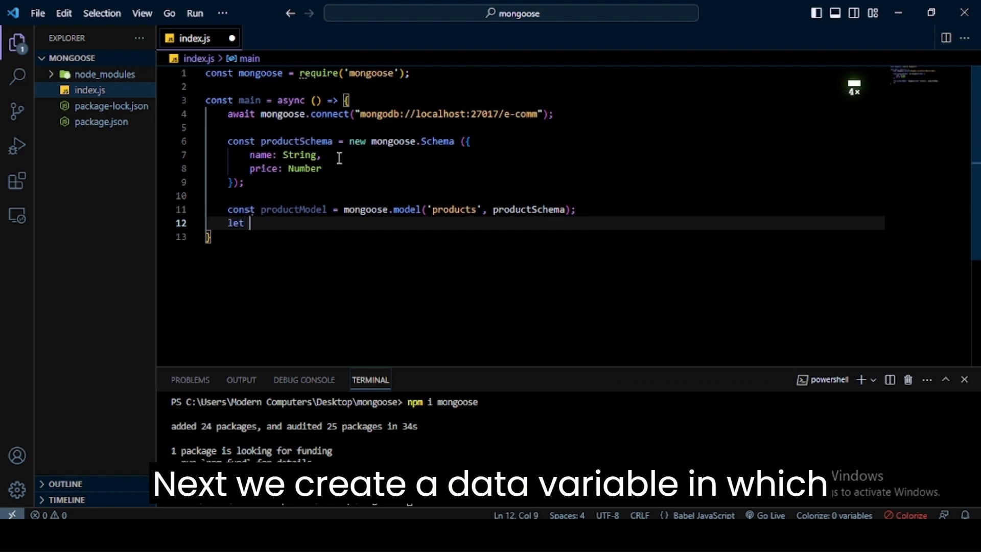
Step: Create data as a new productModel named 'm 10' and await data.save() into result
{"action": "type", "text": "data = new productModel({name:"}
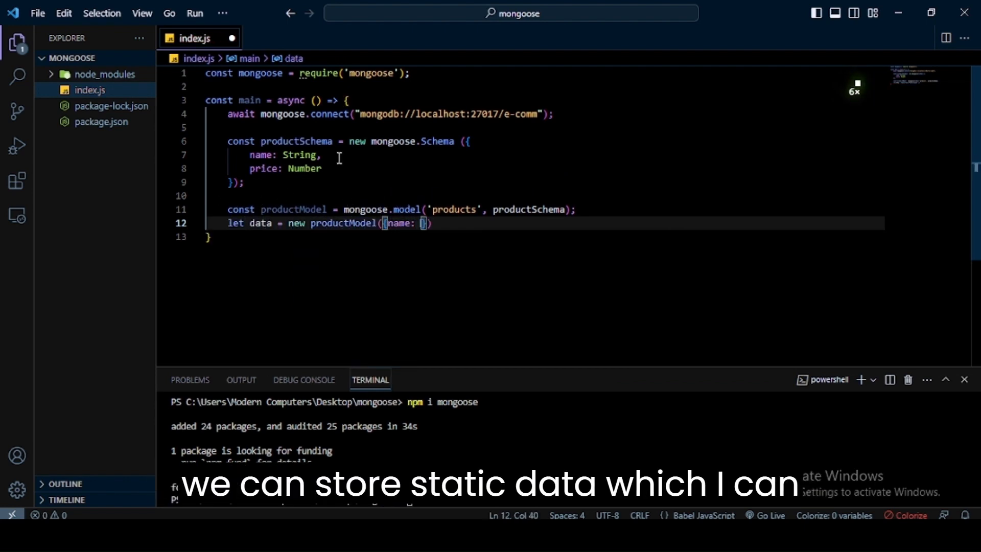
{"action": "type", "text": "m 10', price: 1000"}
{"action": "type", "text": "let resu"}
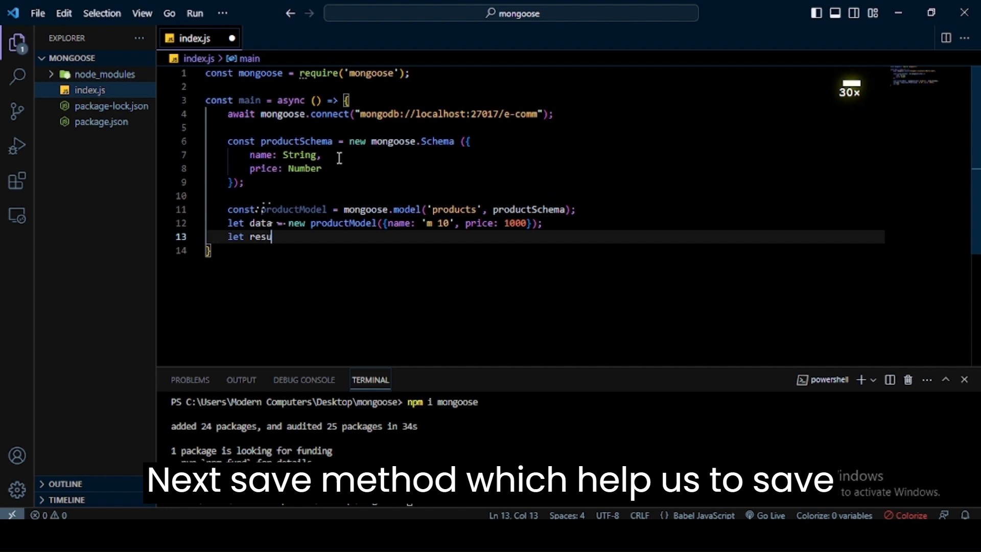
{"action": "type", "text": "lt = await data.save();"}
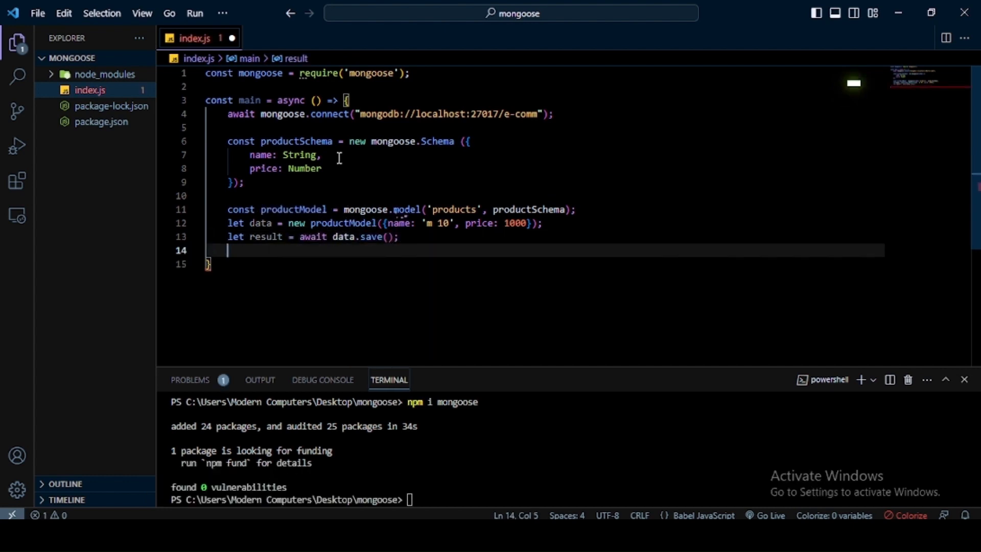
Step: Log the saved result with console.log(result) and begin the main() call
{"action": "type", "text": "console.log"}
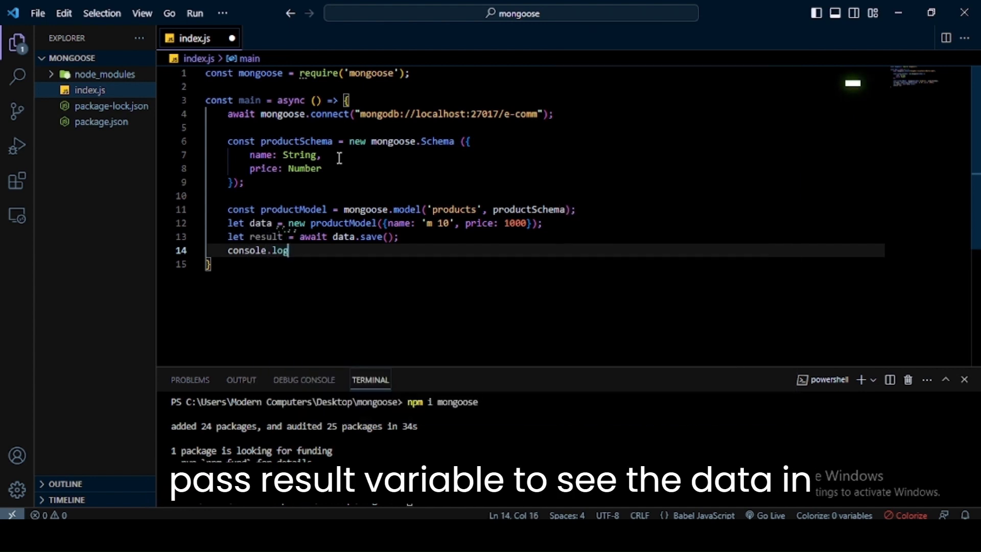
{"action": "type", "text": "(result)"}
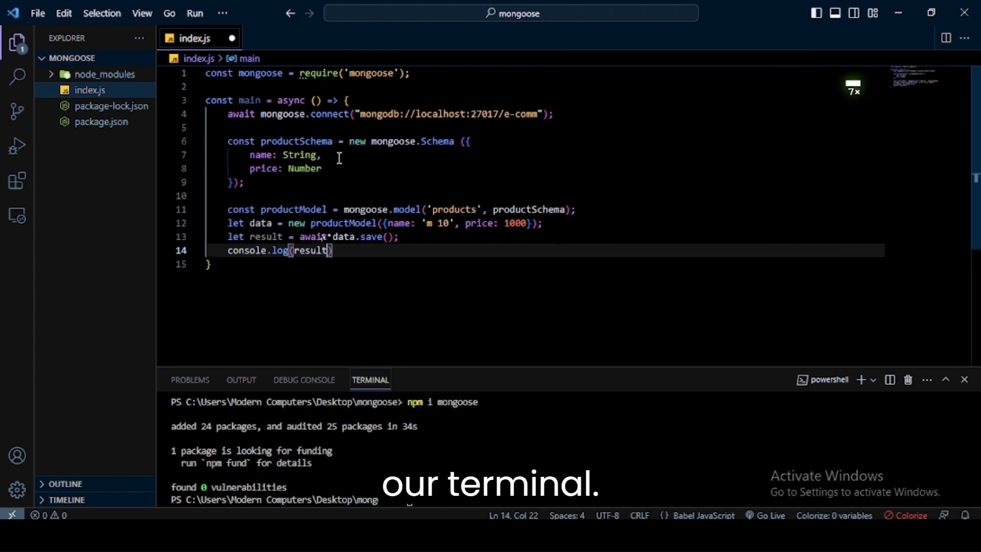
{"action": "key", "text": "Enter"}
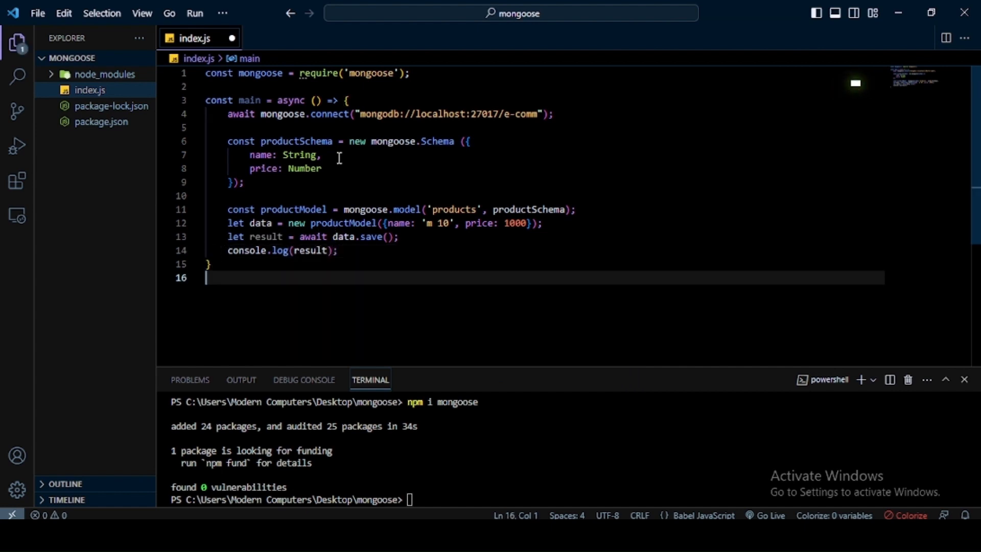
{"action": "type", "text": "main();"}
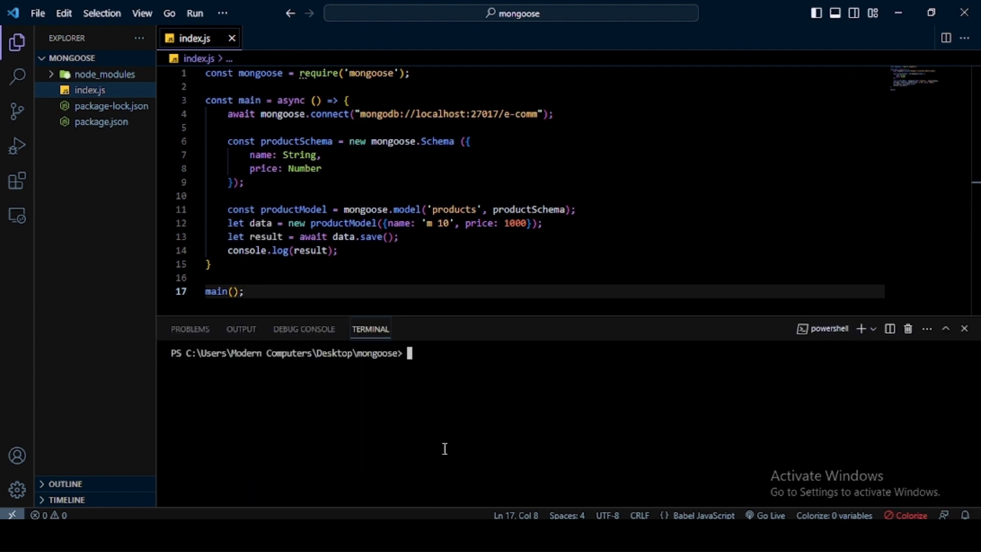
Step: Run the script with nodemon index.js in the terminal
{"action": "type", "text": "nodemon inde"}
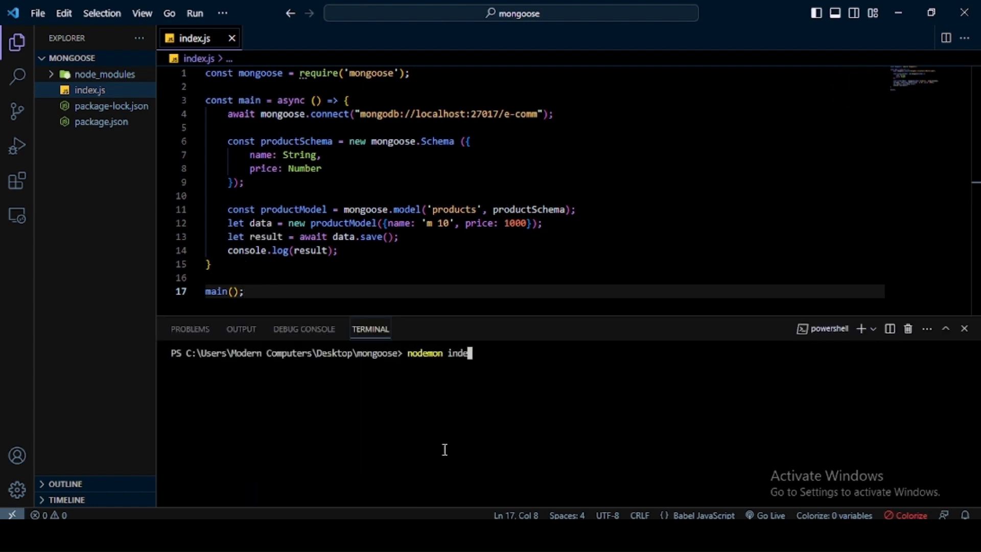
{"action": "key", "text": "Return"}
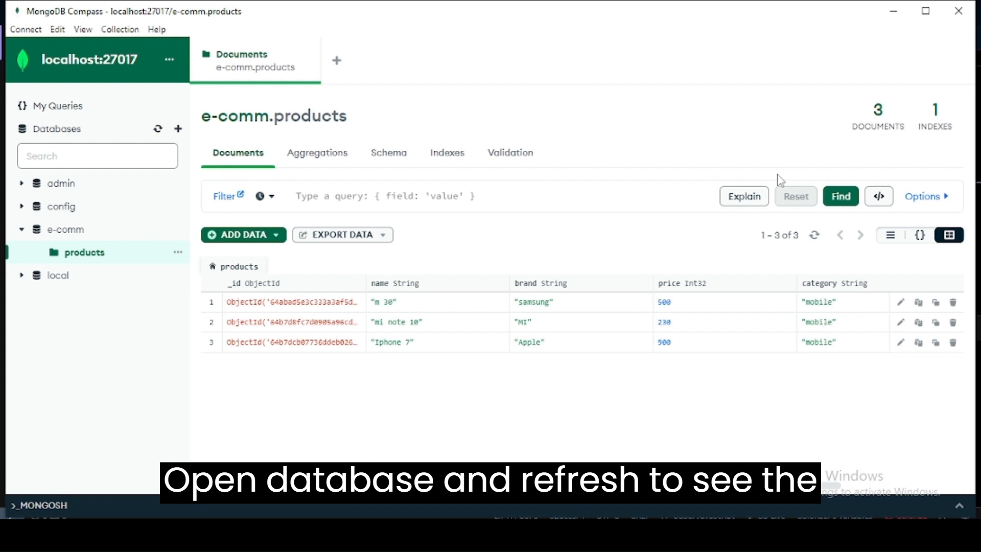
Step: Reload e-comm.products in Compass to reveal the new 'm 10' record priced 1000
{"action": "left_click", "coordinate": [840, 196]}
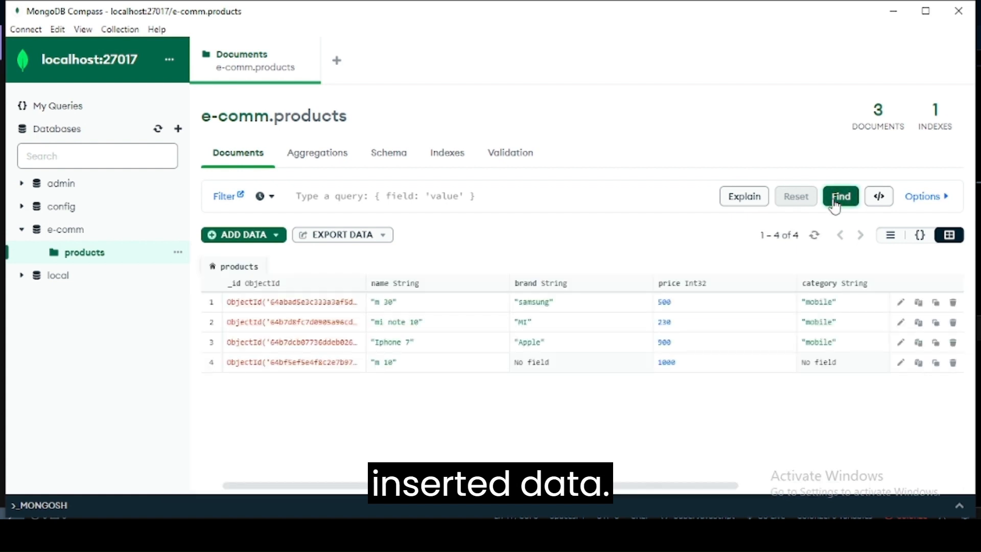
{"action": "mouse_move", "coordinate": [505, 369]}
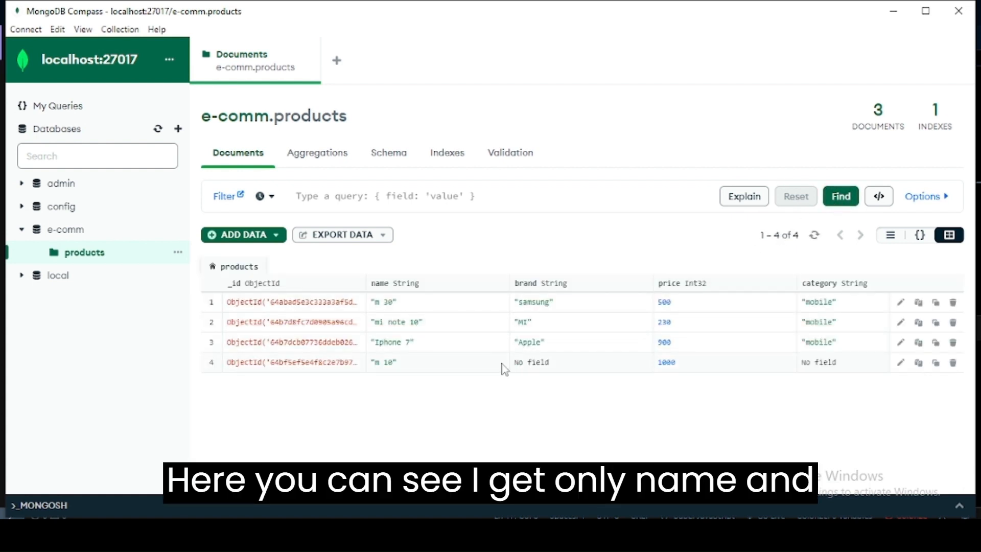
{"action": "double_click", "coordinate": [383, 362]}
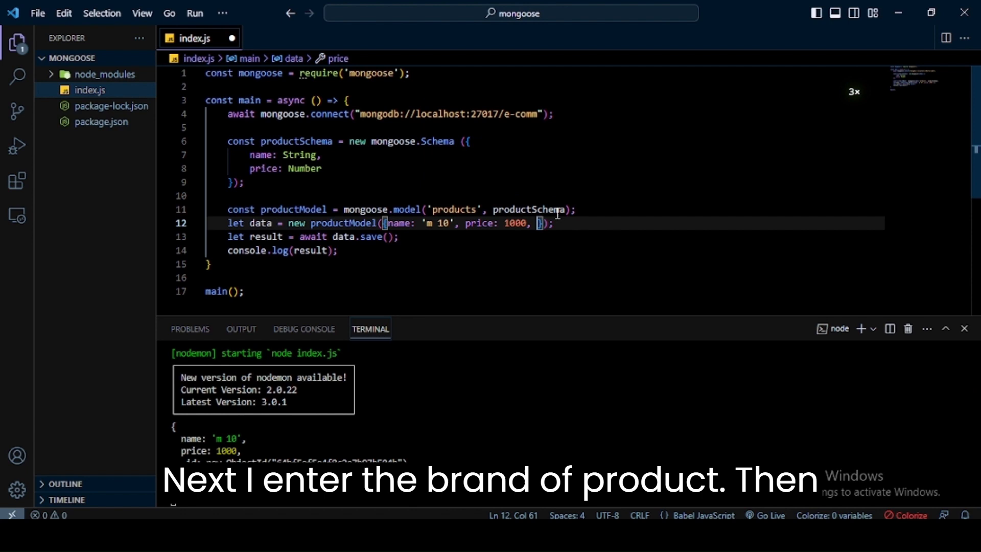
Step: Add brand: 'vivo' to the product object alongside name and price
{"action": "type", "text": "brand"}
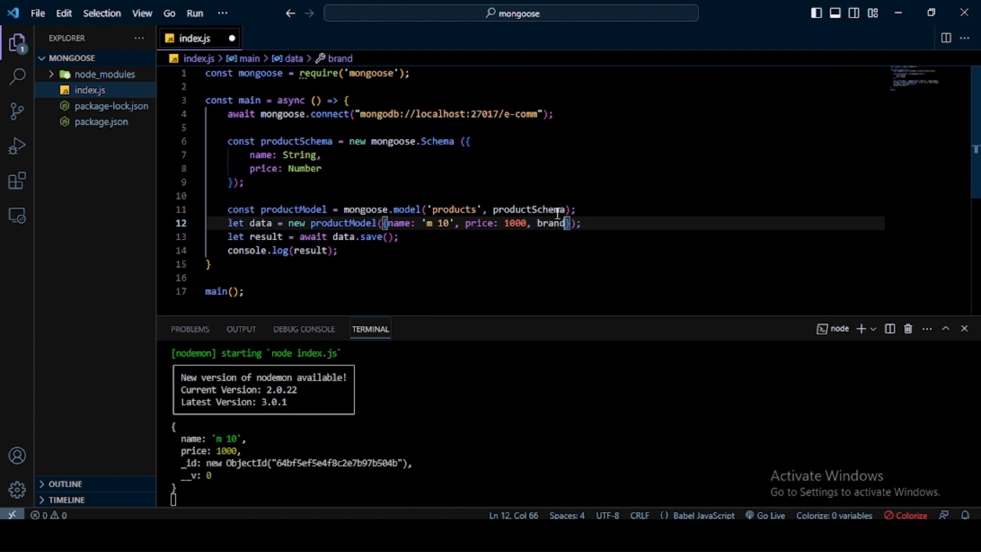
{"action": "type", "text": ": 'v'"}
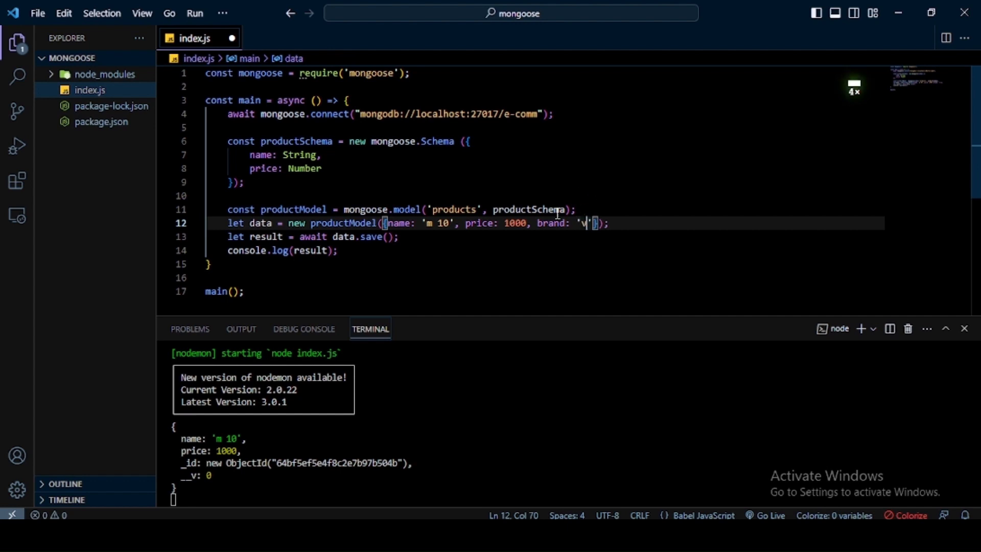
{"action": "type", "text": "ivo"}
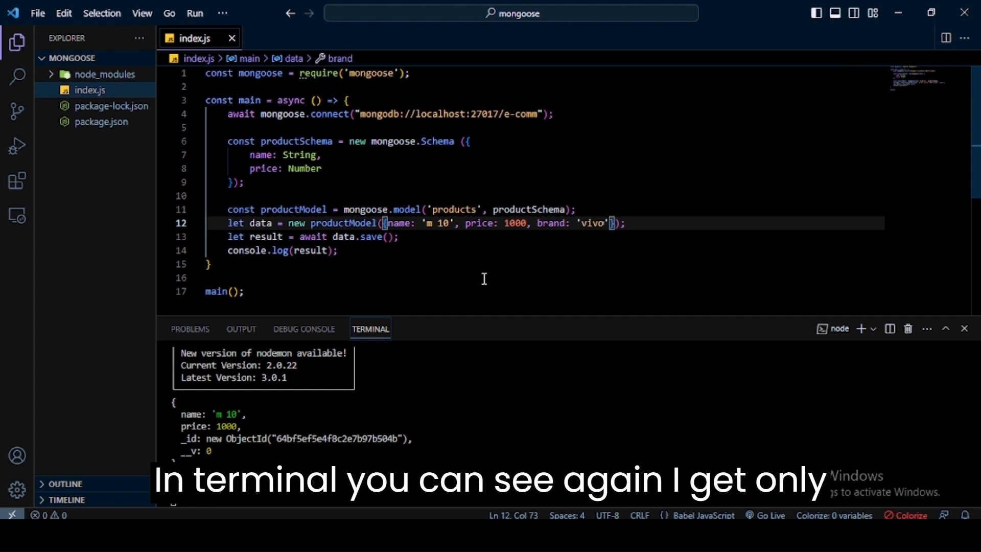
{"action": "mouse_move", "coordinate": [360, 222]}
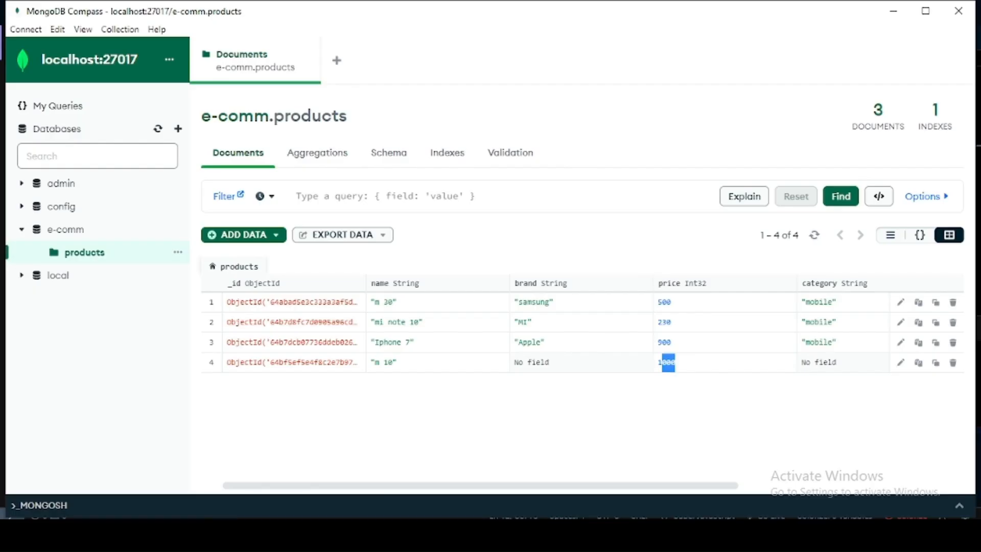
Step: Re-run Find in Compass, showing a fifth 'm 10' record still without brand
{"action": "left_click", "coordinate": [840, 197]}
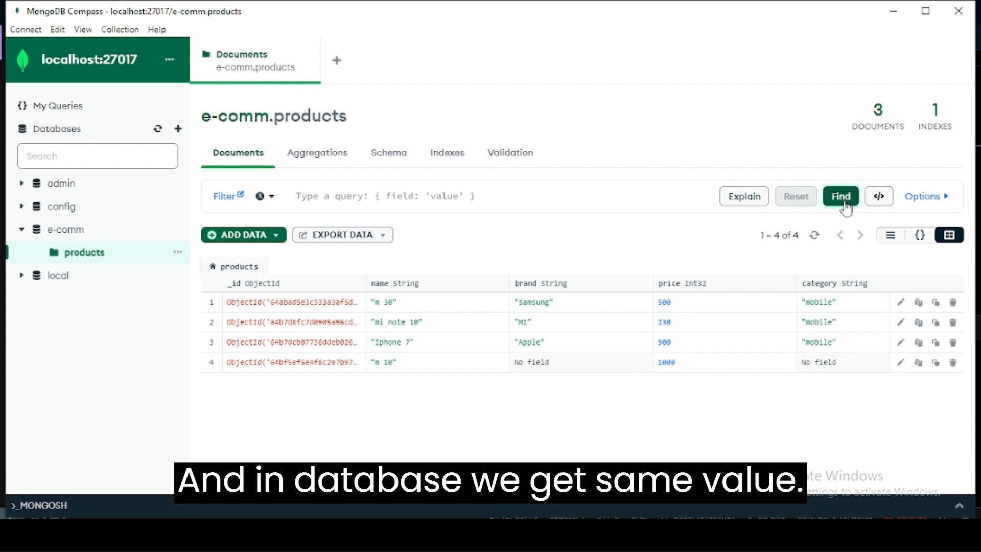
{"action": "left_click", "coordinate": [840, 196]}
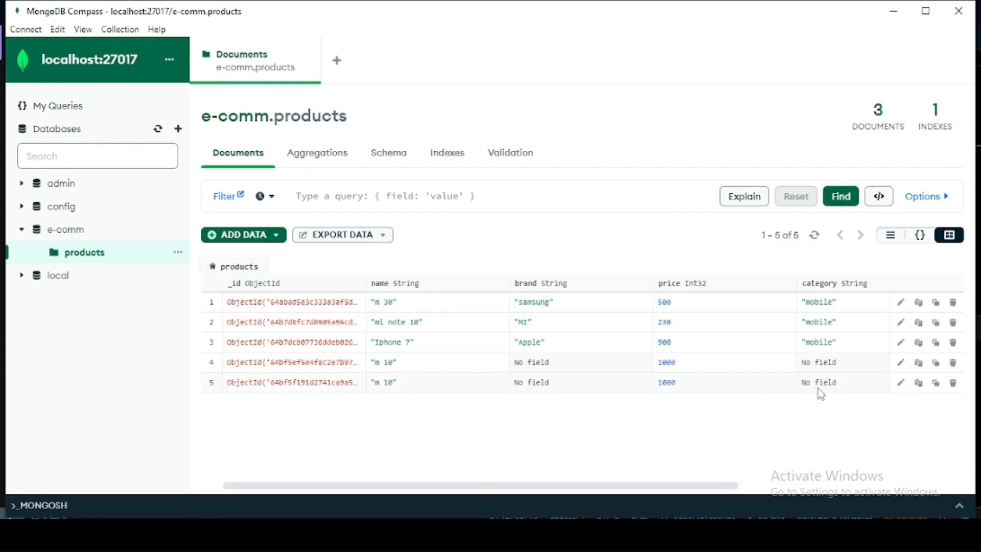
{"action": "mouse_move", "coordinate": [523, 396]}
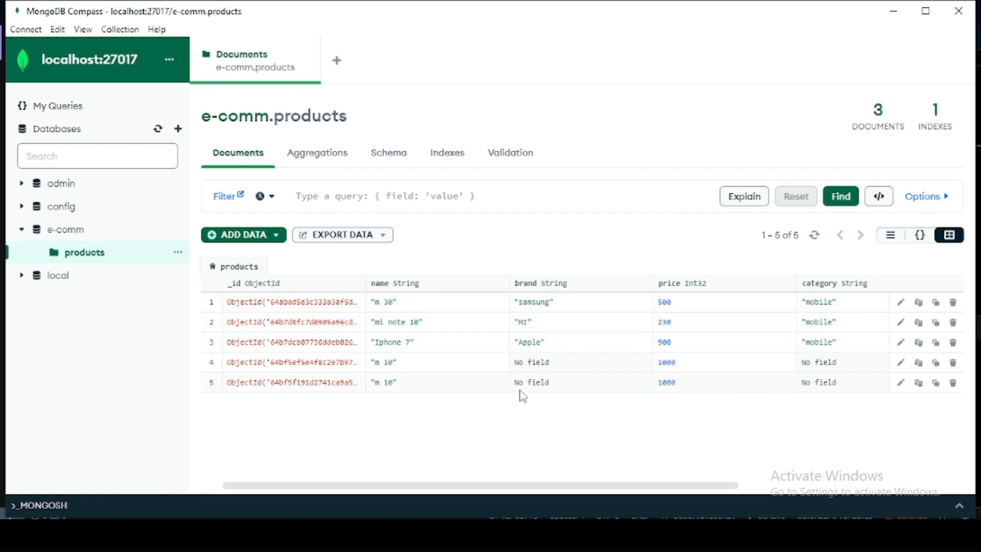
{"action": "mouse_move", "coordinate": [528, 425]}
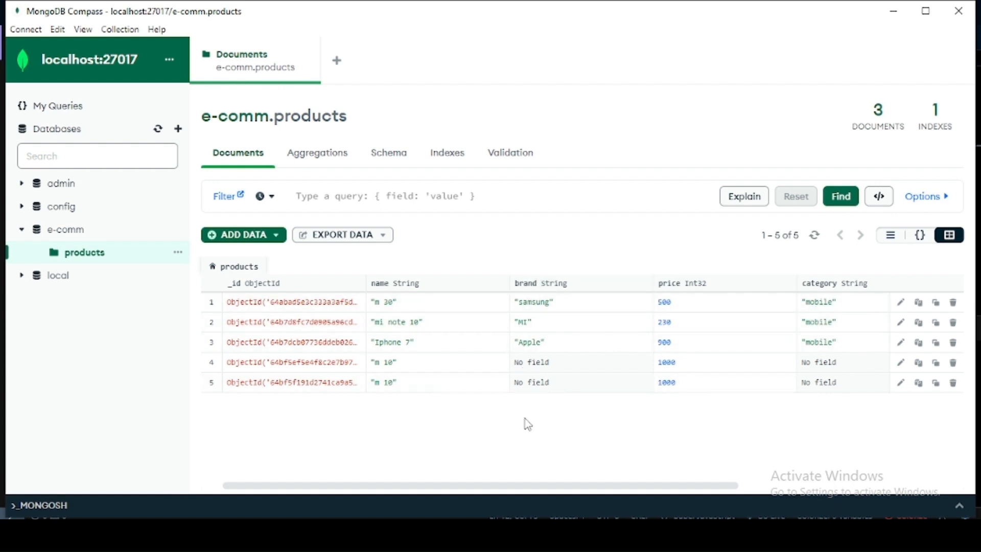
{"action": "mouse_move", "coordinate": [434, 508]}
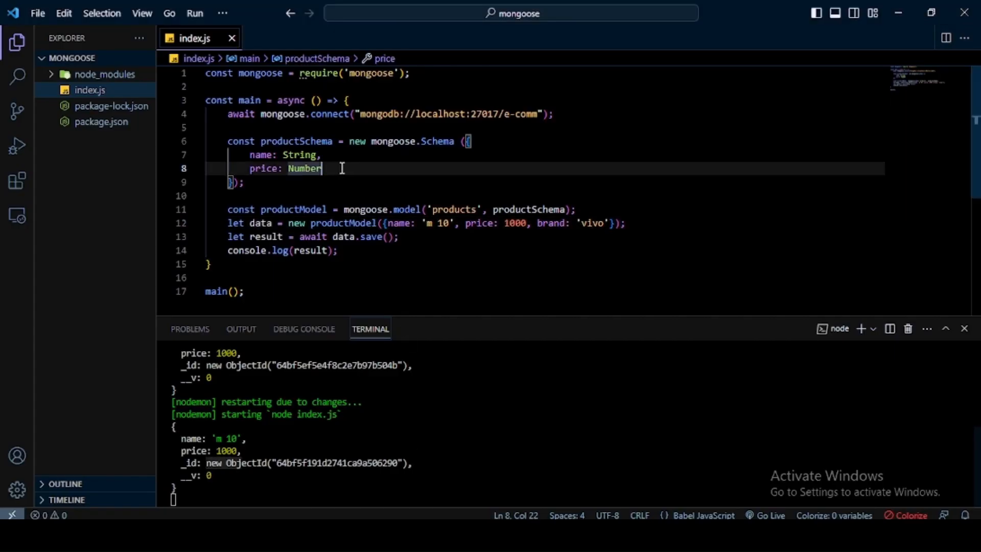
Step: Add brand: String to the schema, change the product to 'm 50' priced 800, and save
{"action": "type", "text": ","}
{"action": "type", "text": "brand:"}
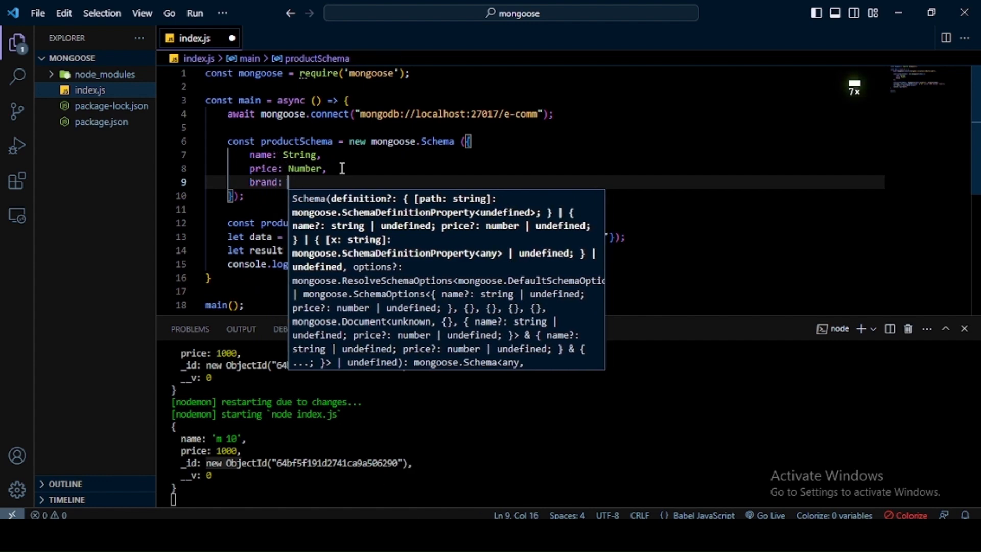
{"action": "type", "text": "String"}
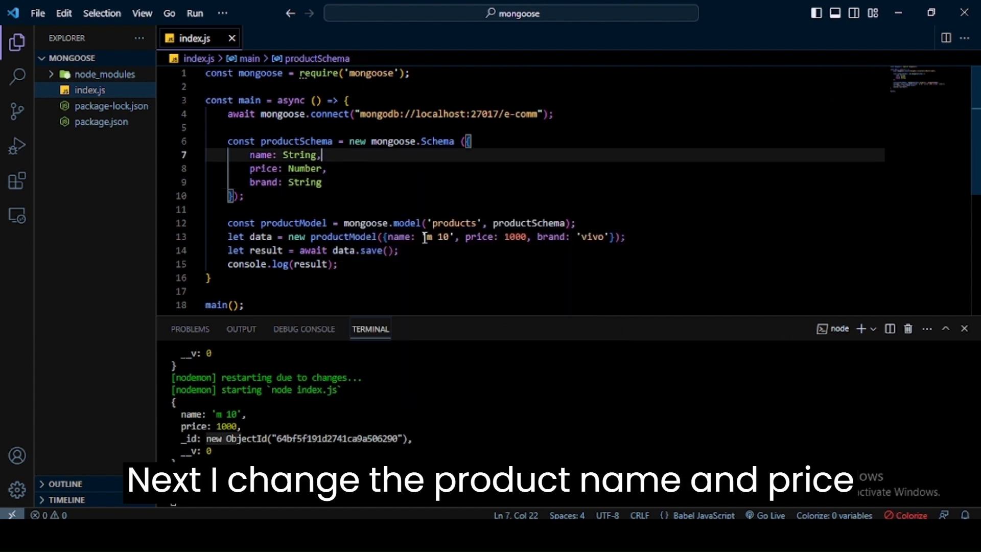
{"action": "left_click", "coordinate": [430, 236]}
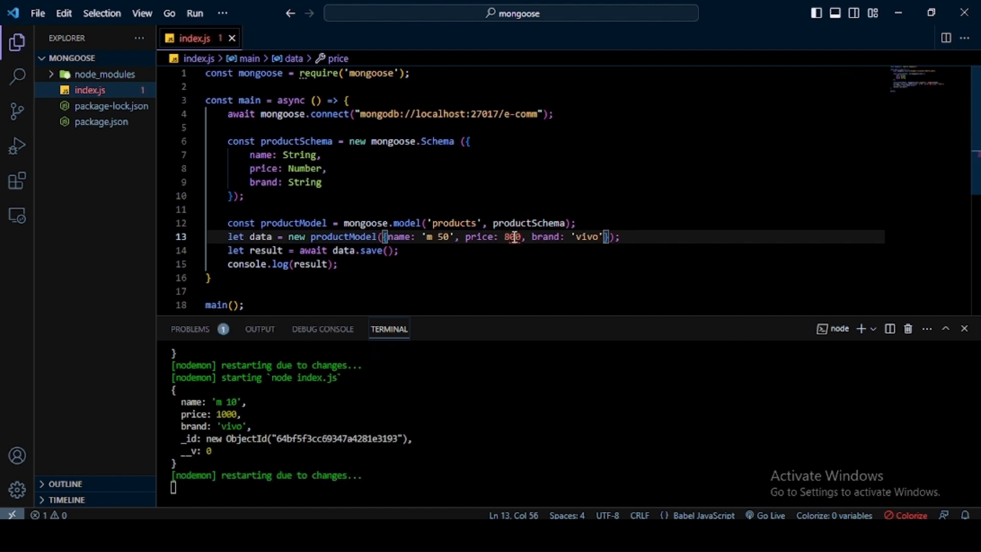
{"action": "key", "text": "ctrl+s"}
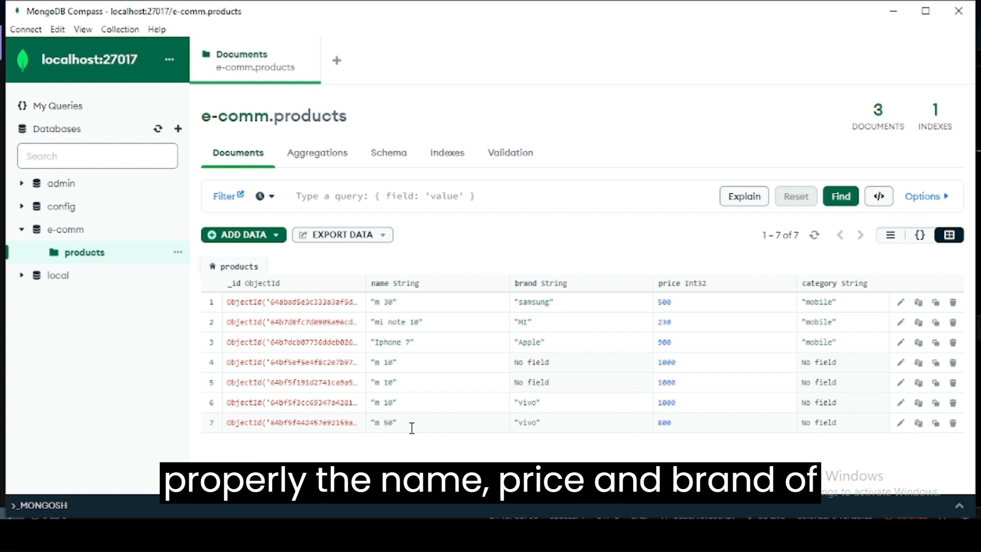
Step: Highlight the newest 'm 50' product (price 800, brand vivo) in e-comm.products
{"action": "double_click", "coordinate": [382, 422]}
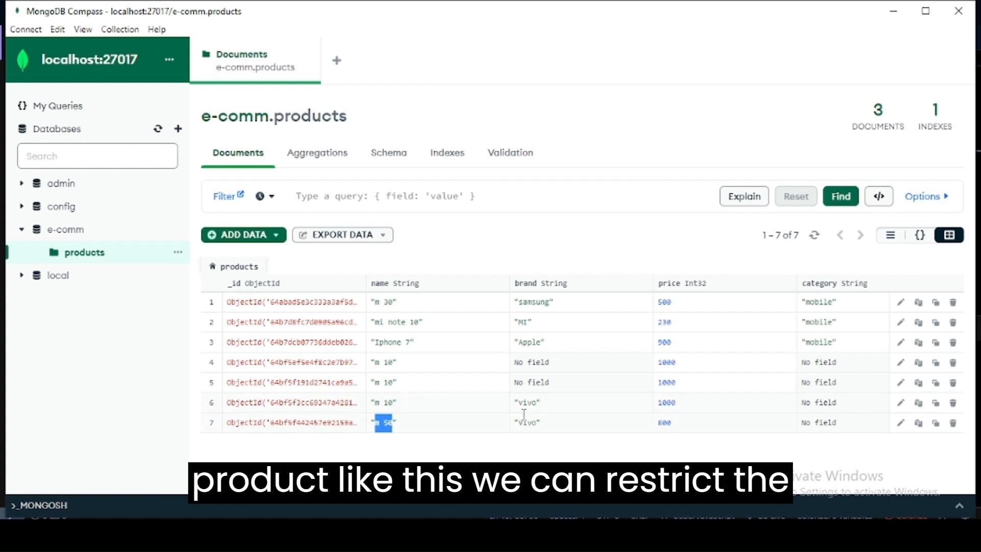